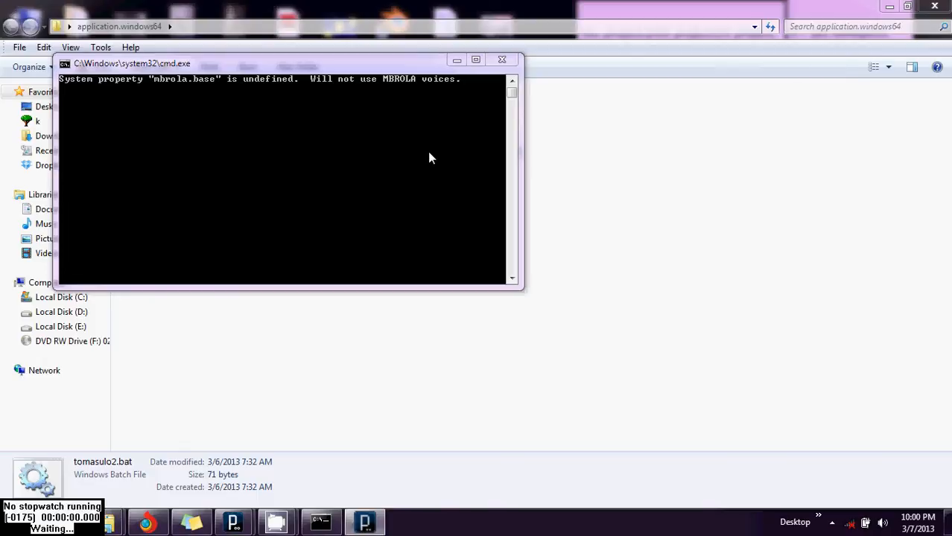
{"action": "mouse_move", "coordinate": [375, 63]}
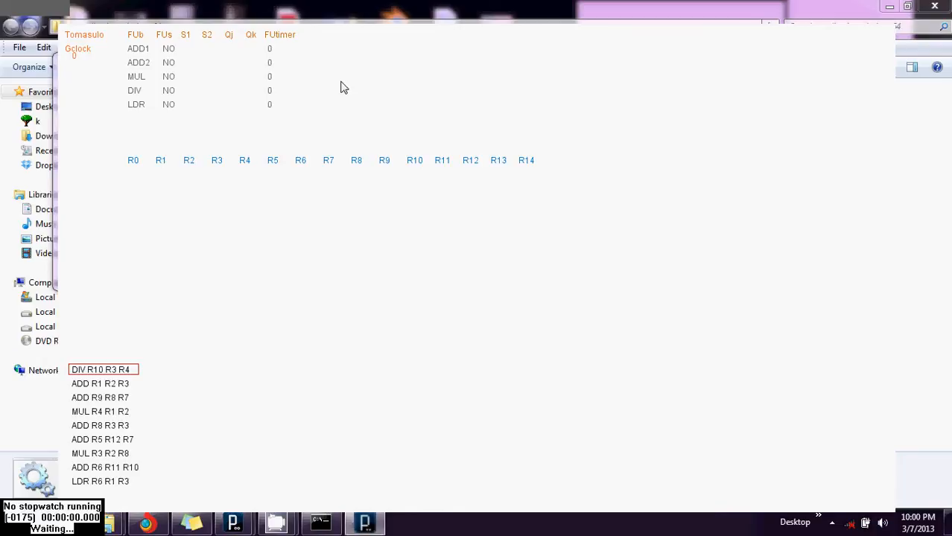
{"action": "mouse_move", "coordinate": [335, 92]}
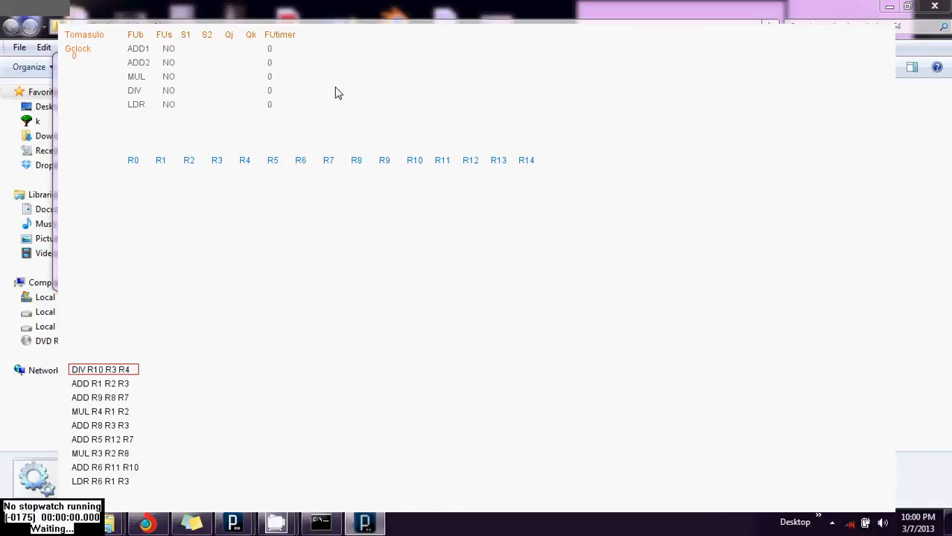
{"action": "mouse_move", "coordinate": [134, 46]}
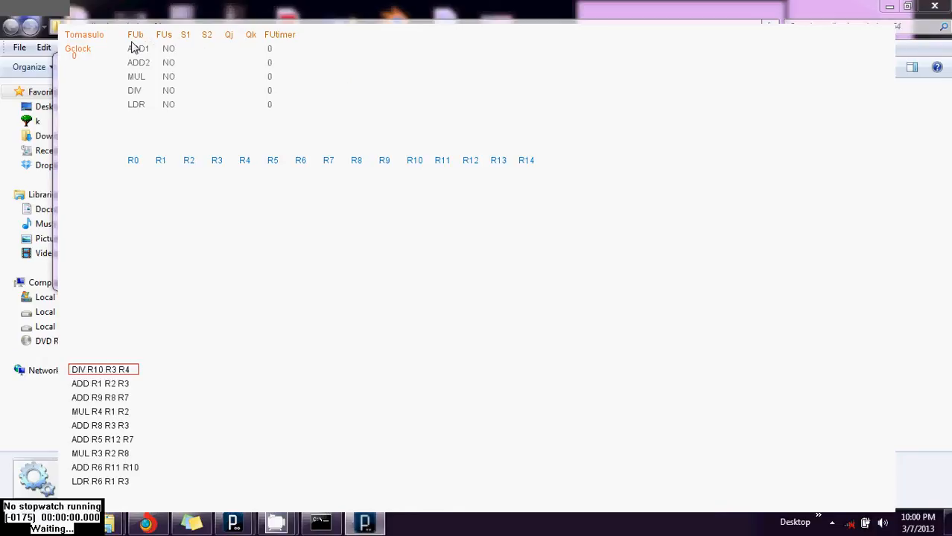
{"action": "mouse_move", "coordinate": [132, 107]}
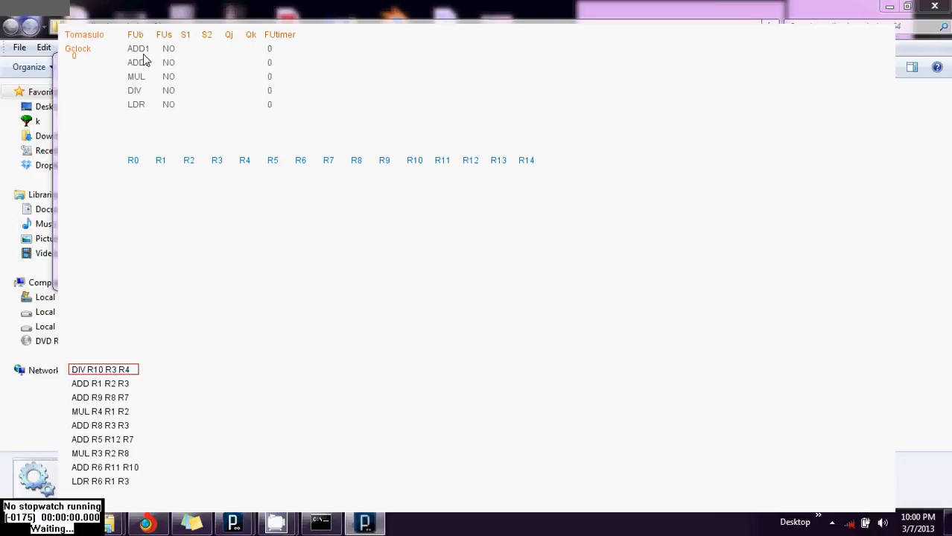
{"action": "mouse_move", "coordinate": [146, 72]}
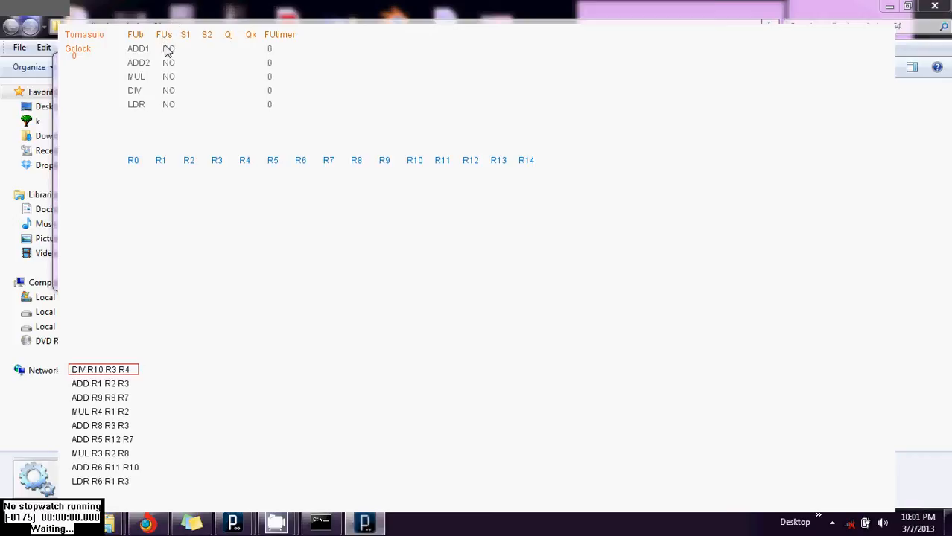
{"action": "mouse_move", "coordinate": [196, 53]}
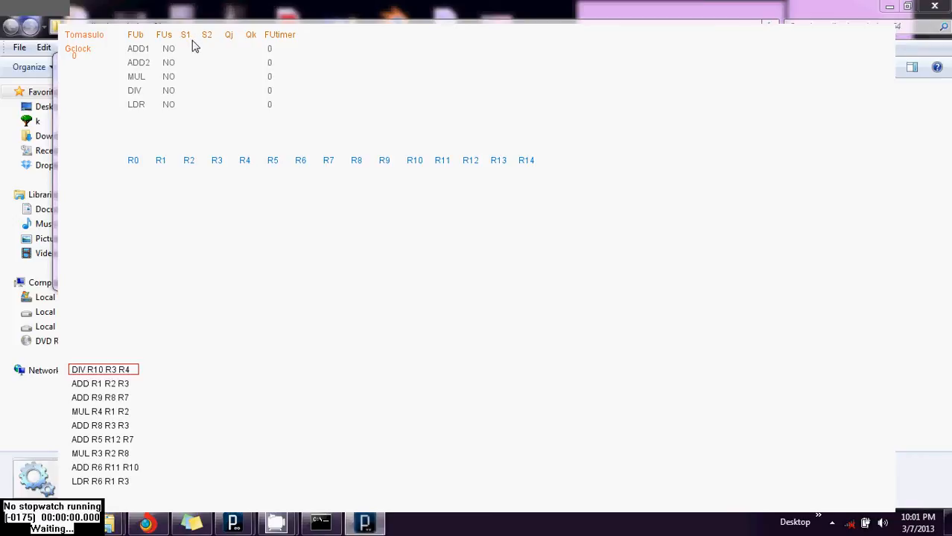
{"action": "mouse_move", "coordinate": [201, 46]}
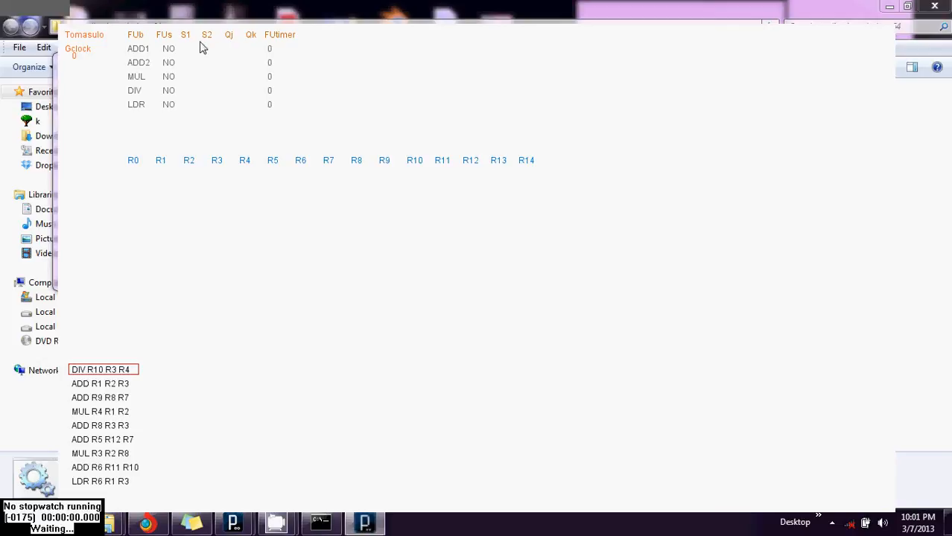
{"action": "mouse_move", "coordinate": [232, 48]}
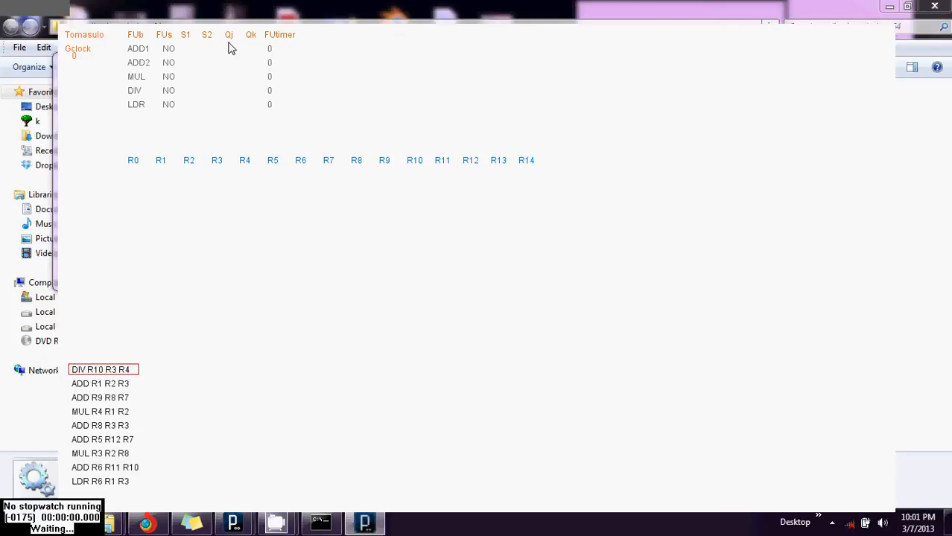
{"action": "mouse_move", "coordinate": [253, 46]}
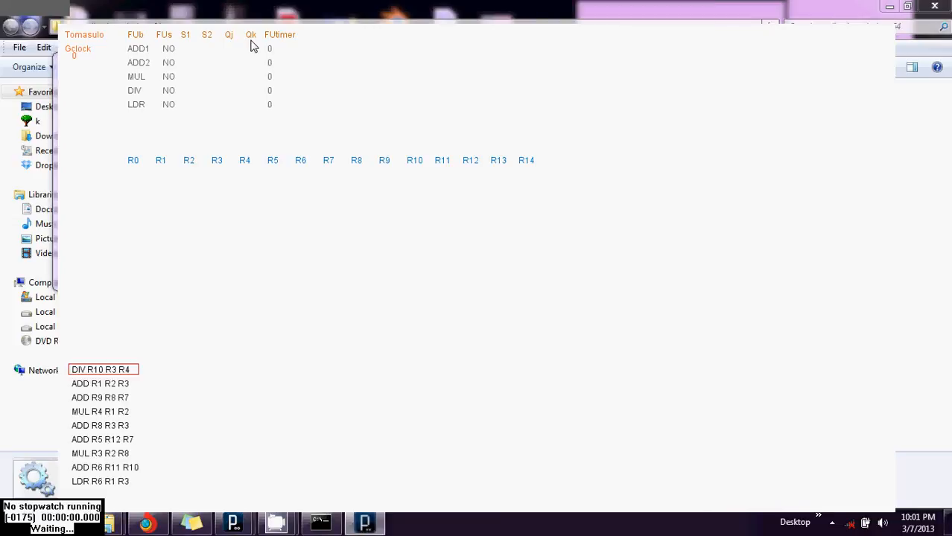
{"action": "mouse_move", "coordinate": [216, 45]}
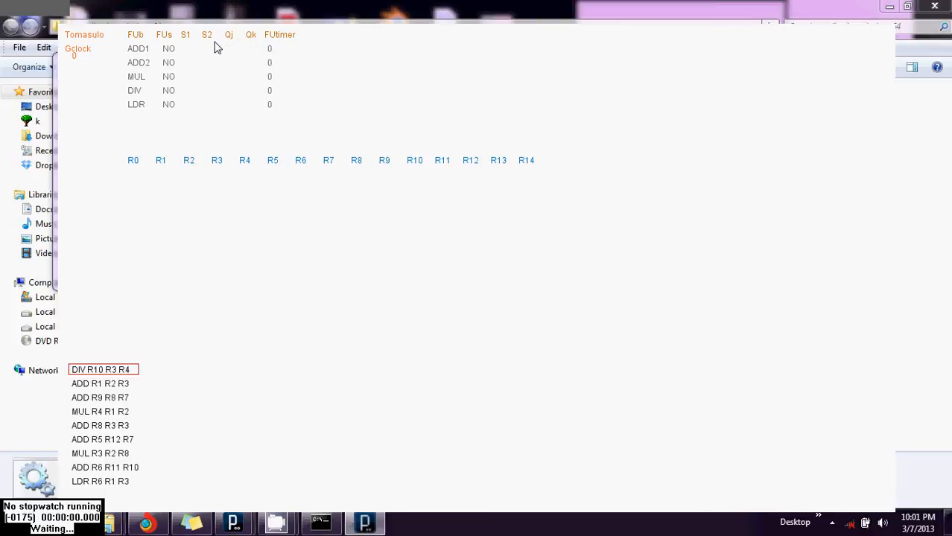
{"action": "mouse_move", "coordinate": [205, 49]}
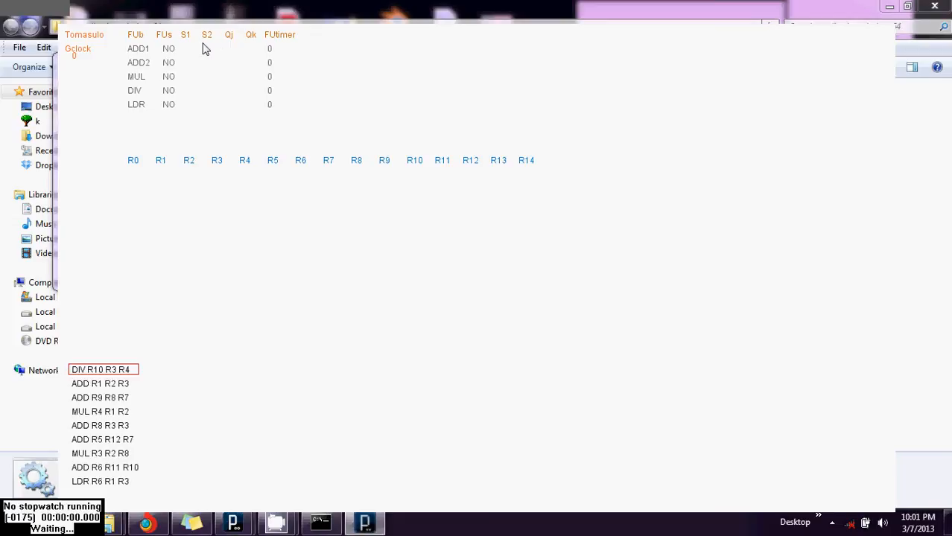
{"action": "mouse_move", "coordinate": [295, 58]}
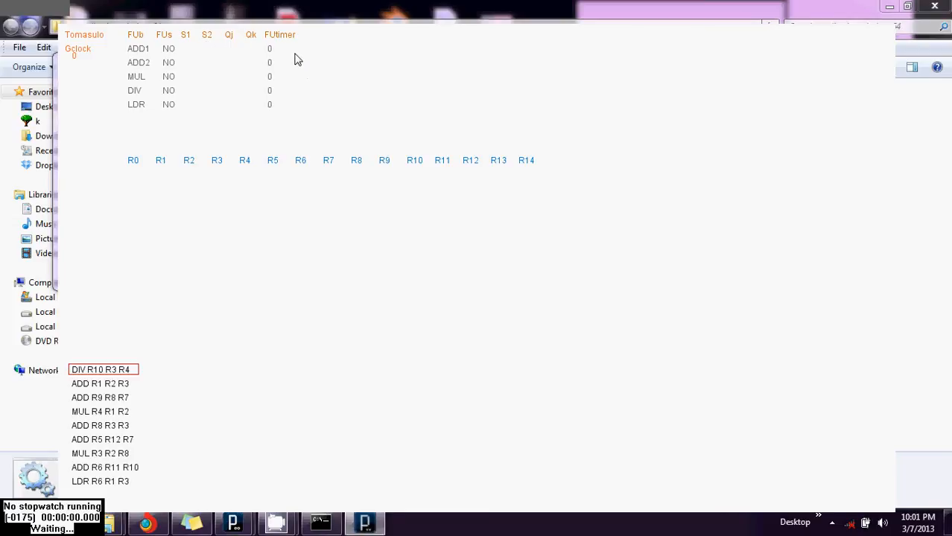
{"action": "mouse_move", "coordinate": [274, 58]}
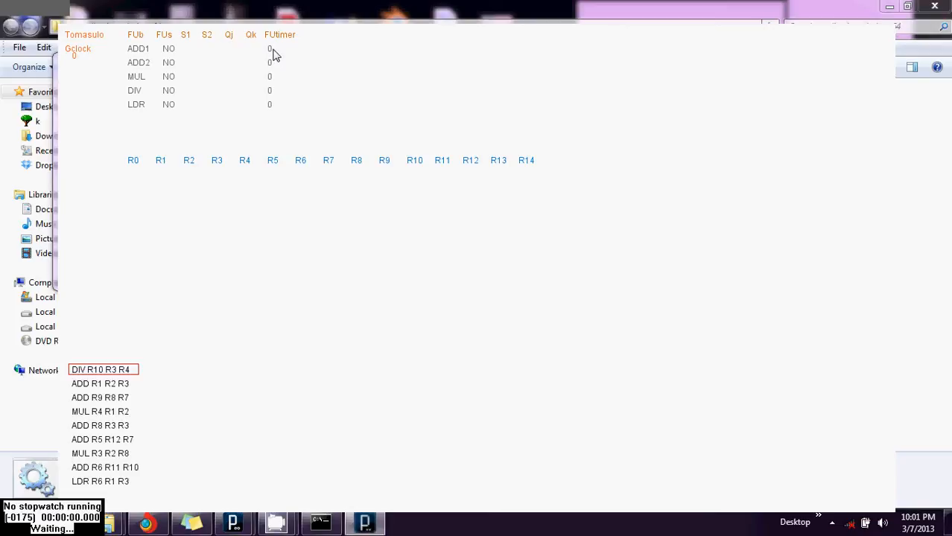
{"action": "mouse_move", "coordinate": [179, 192]}
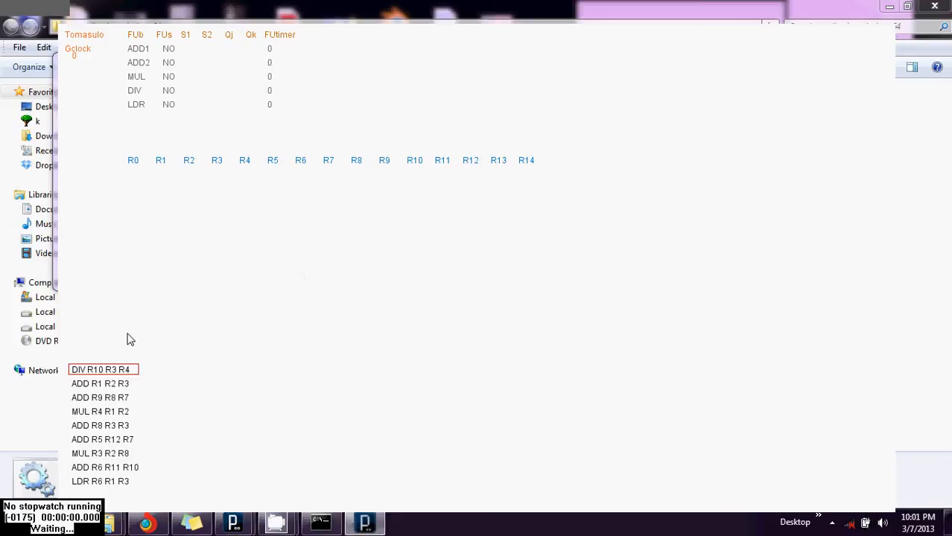
{"action": "mouse_move", "coordinate": [104, 477]}
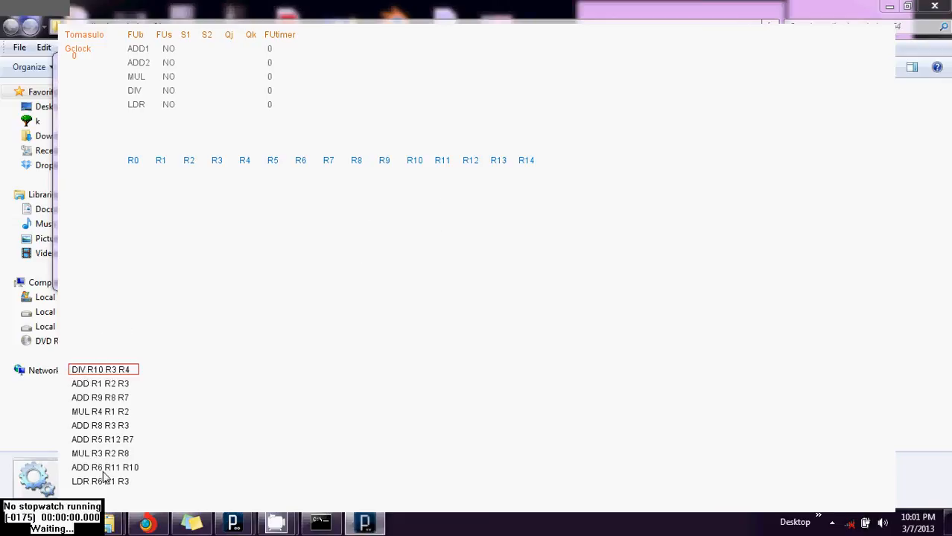
{"action": "mouse_move", "coordinate": [131, 298]}
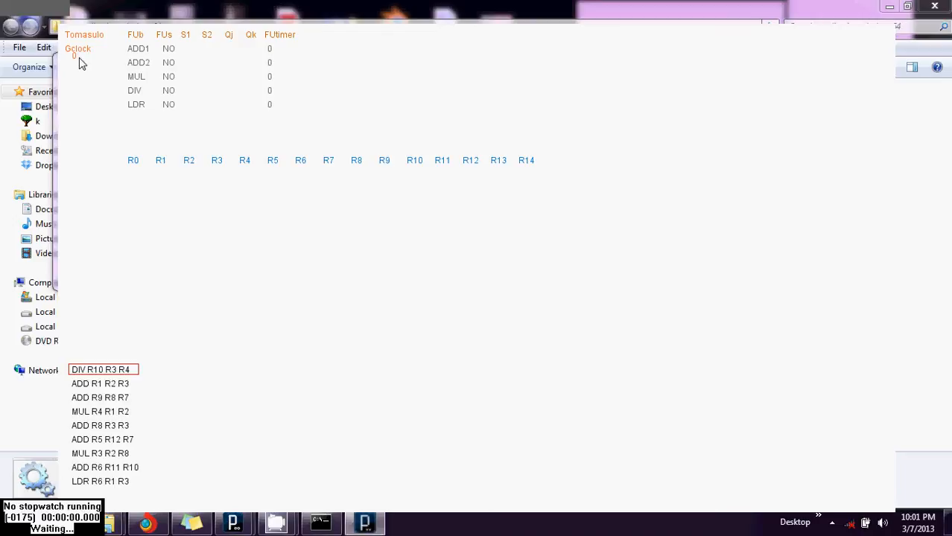
{"action": "mouse_move", "coordinate": [182, 186]}
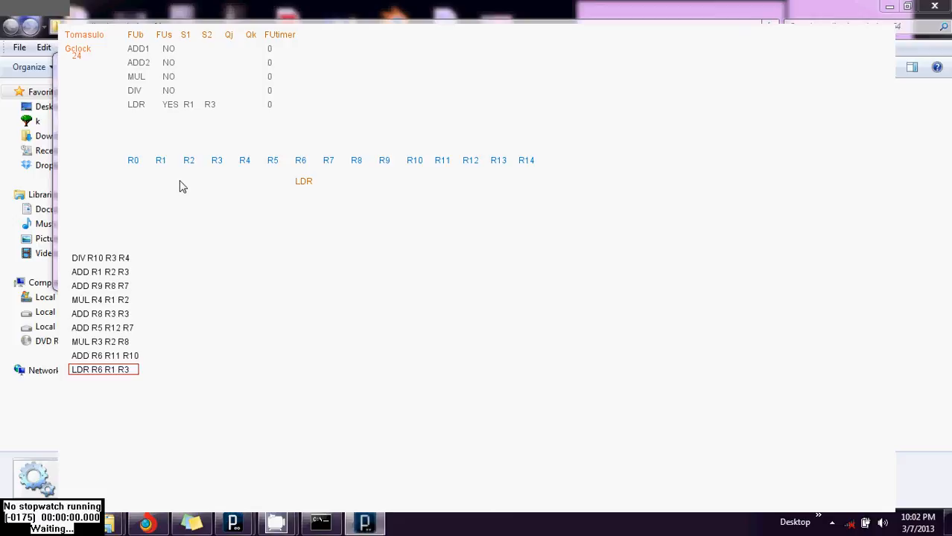
{"action": "mouse_move", "coordinate": [153, 125]}
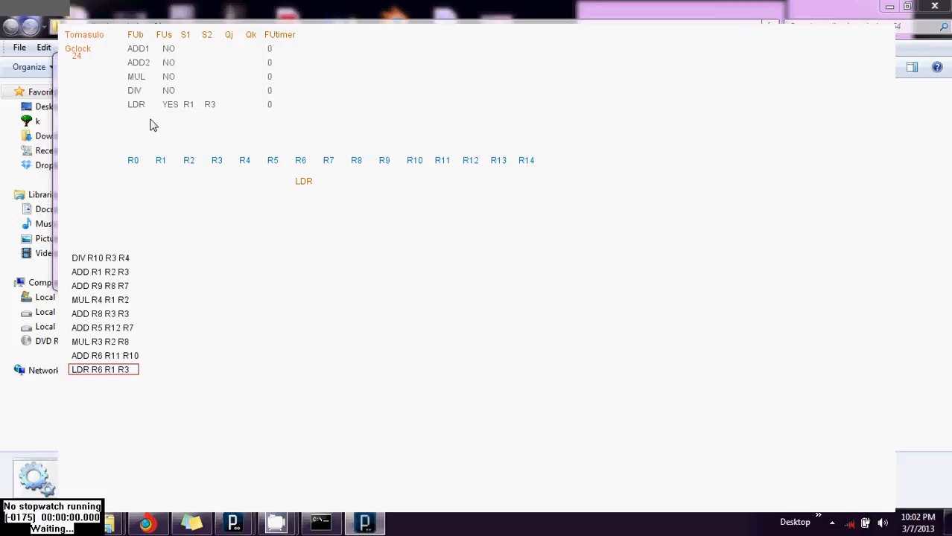
{"action": "mouse_move", "coordinate": [143, 121]}
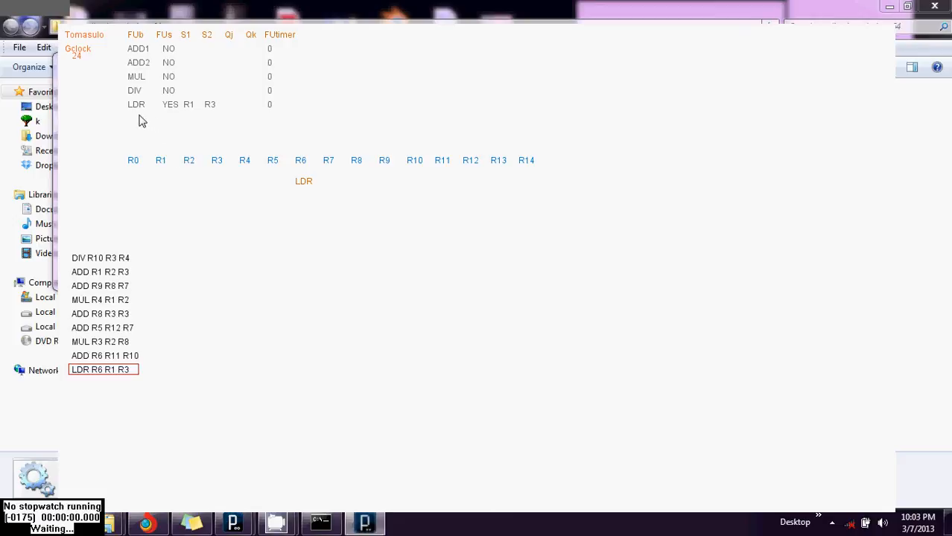
{"action": "mouse_move", "coordinate": [180, 116]}
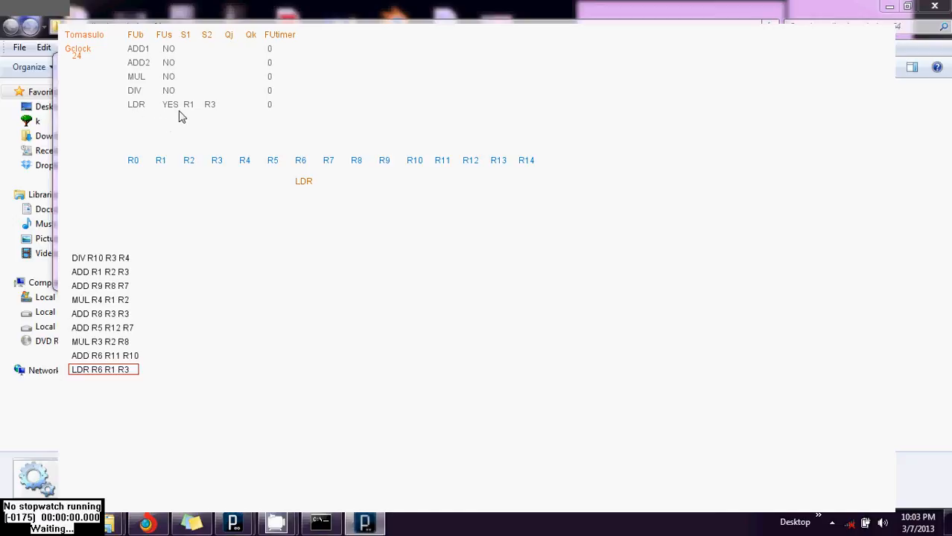
{"action": "mouse_move", "coordinate": [194, 131]}
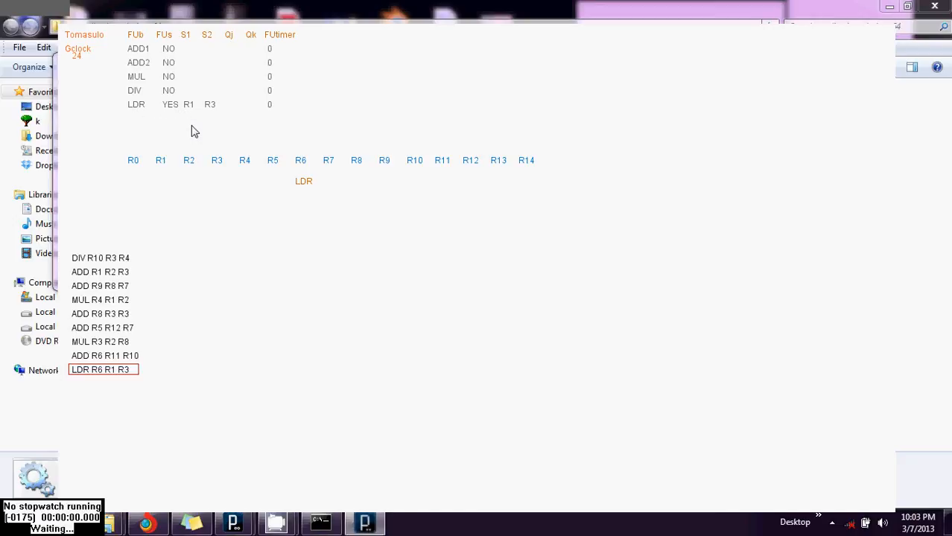
{"action": "mouse_move", "coordinate": [131, 167]}
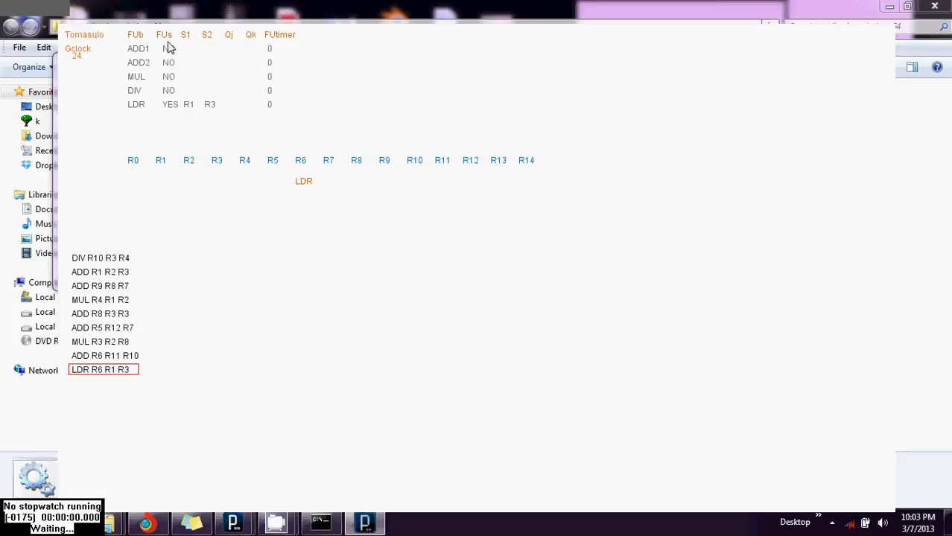
{"action": "mouse_move", "coordinate": [143, 48]}
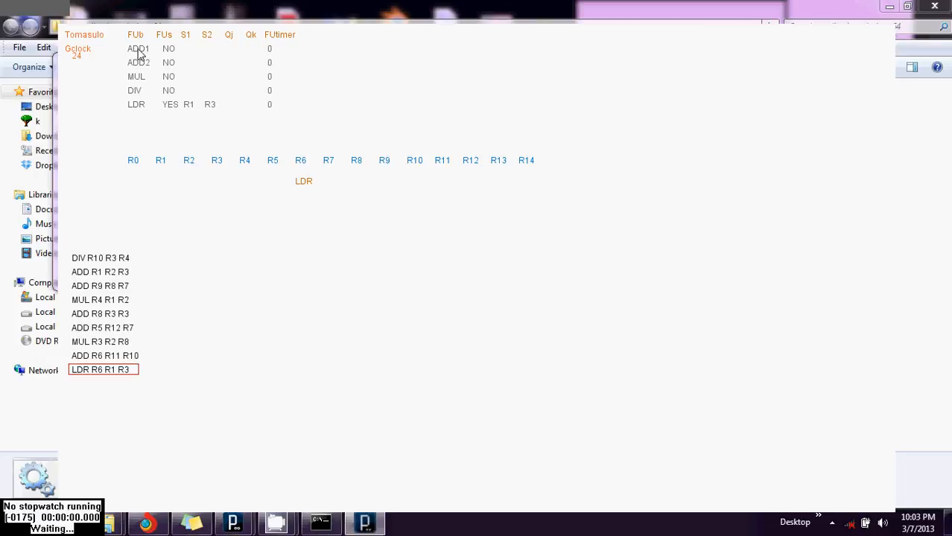
{"action": "mouse_move", "coordinate": [131, 76]}
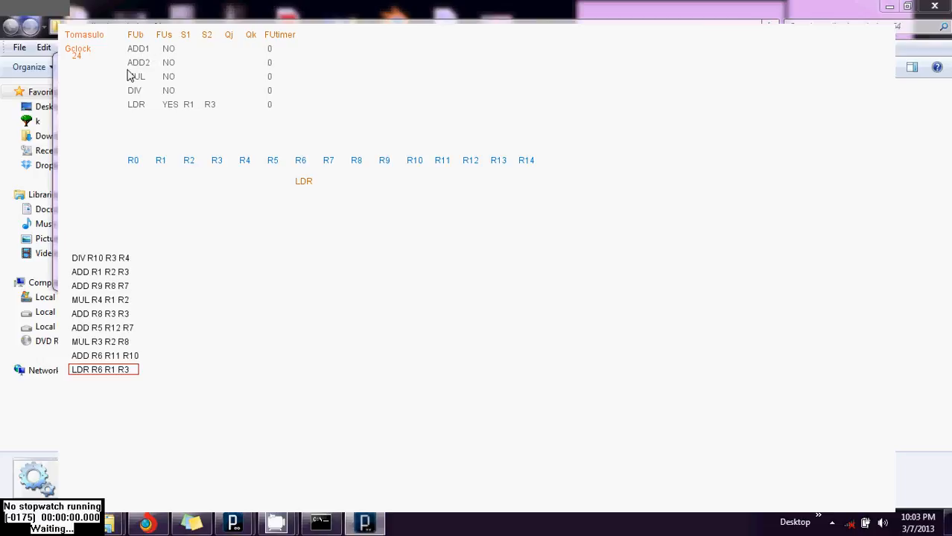